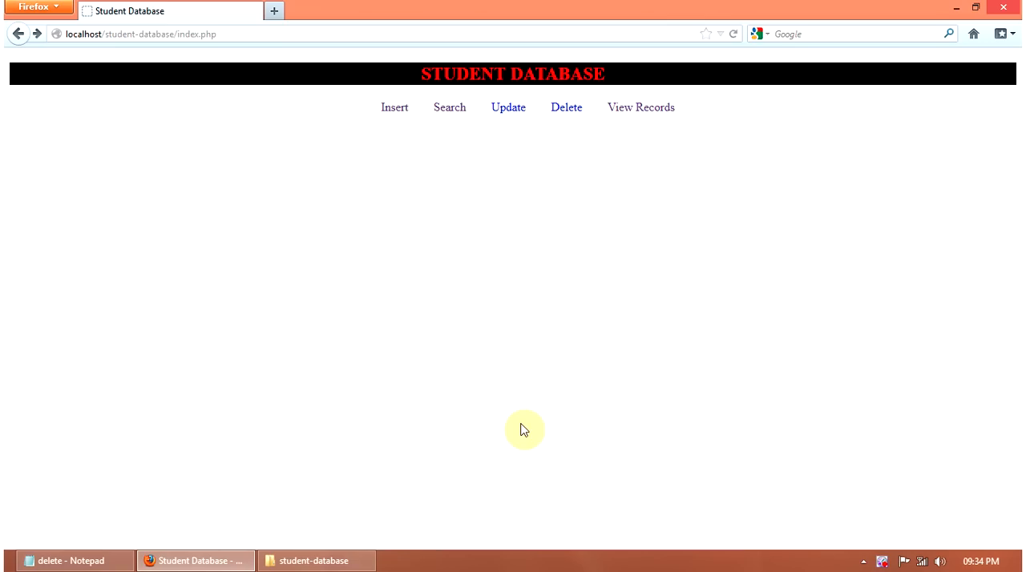
{"action": "mouse_move", "coordinate": [567, 102]}
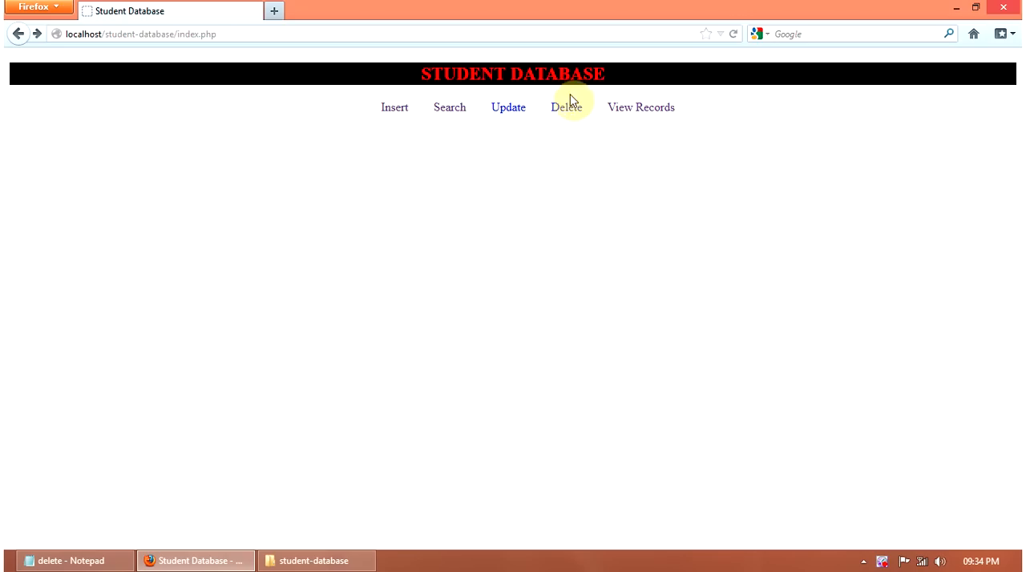
{"action": "mouse_move", "coordinate": [565, 107]}
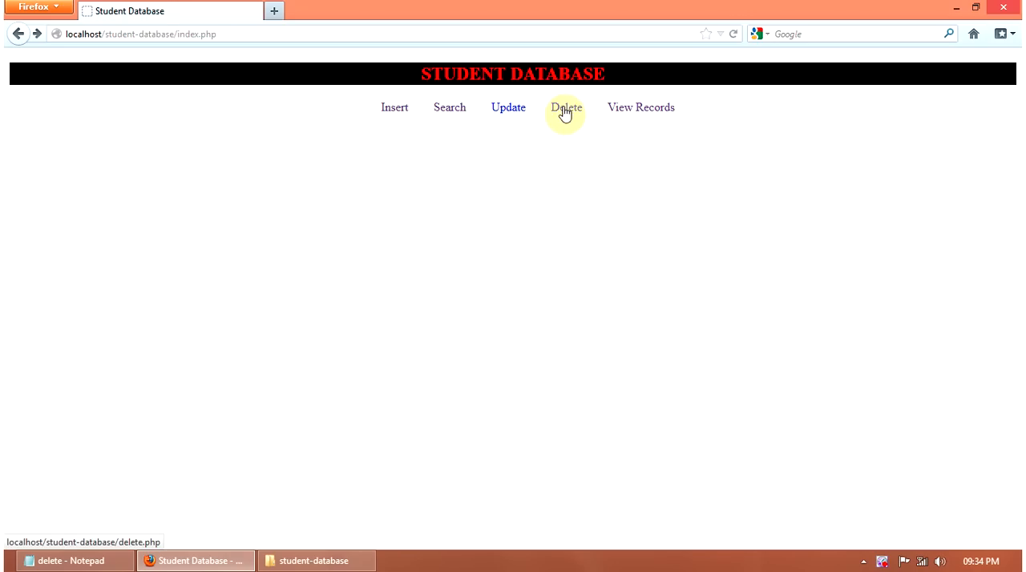
Delete the student Anju via the Delete page's name dropdown and Delete button
{"action": "left_click", "coordinate": [566, 107]}
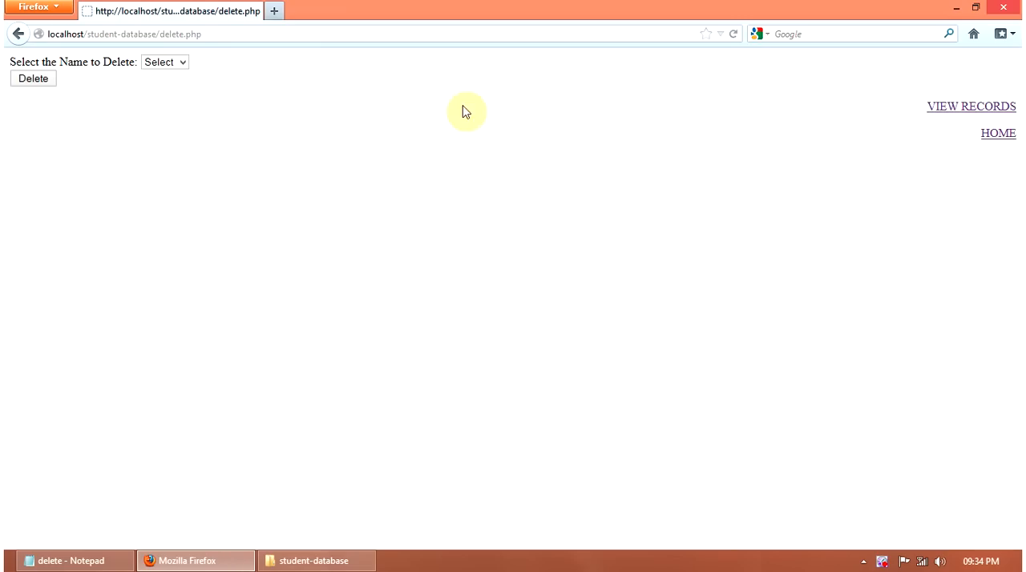
{"action": "left_click", "coordinate": [165, 61]}
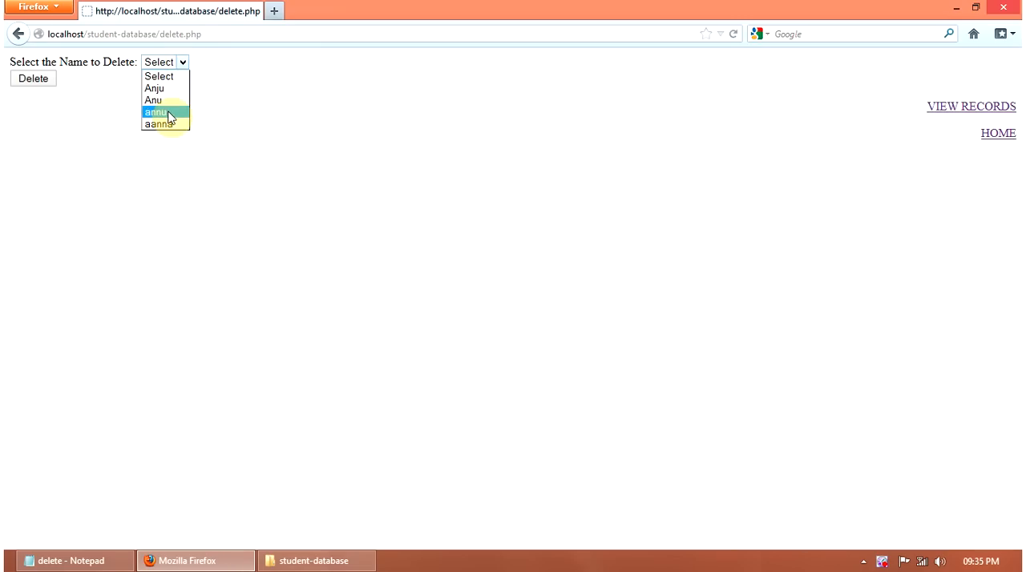
{"action": "left_click", "coordinate": [33, 79]}
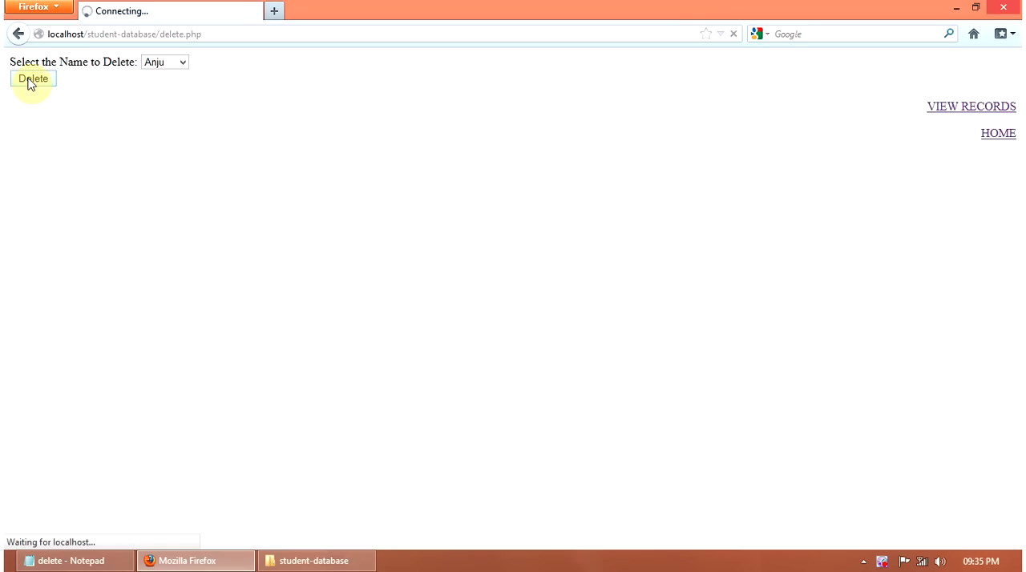
{"action": "left_click", "coordinate": [33, 79]}
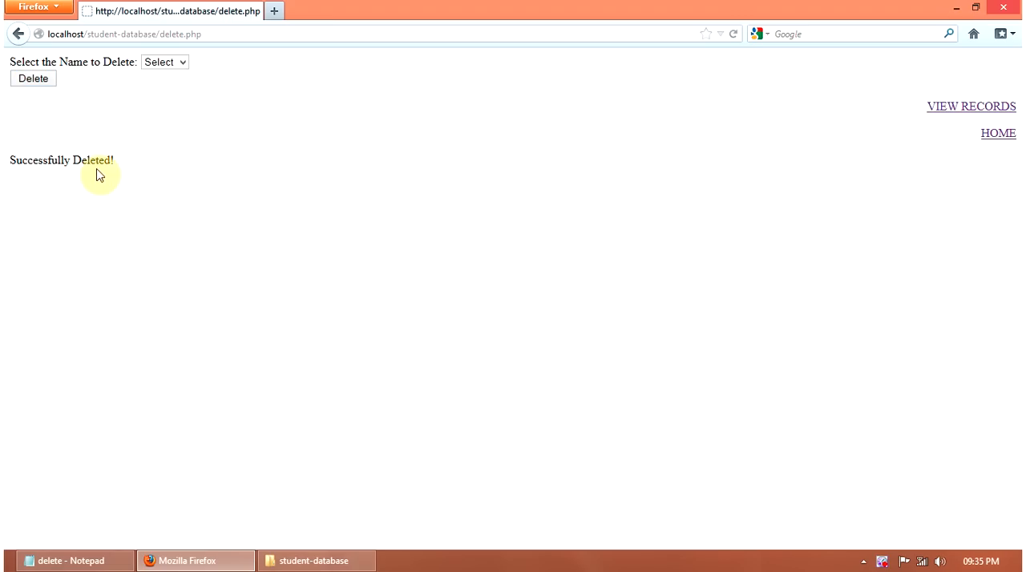
{"action": "mouse_move", "coordinate": [113, 487]}
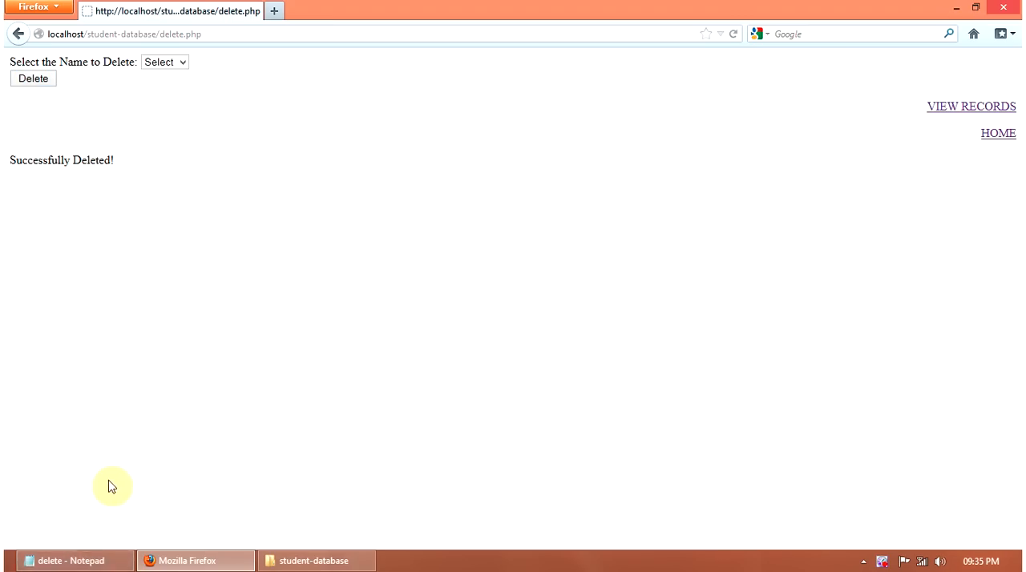
Switch to delete.php in Notepad and scroll through the connection and name-query code
{"action": "left_click", "coordinate": [71, 561]}
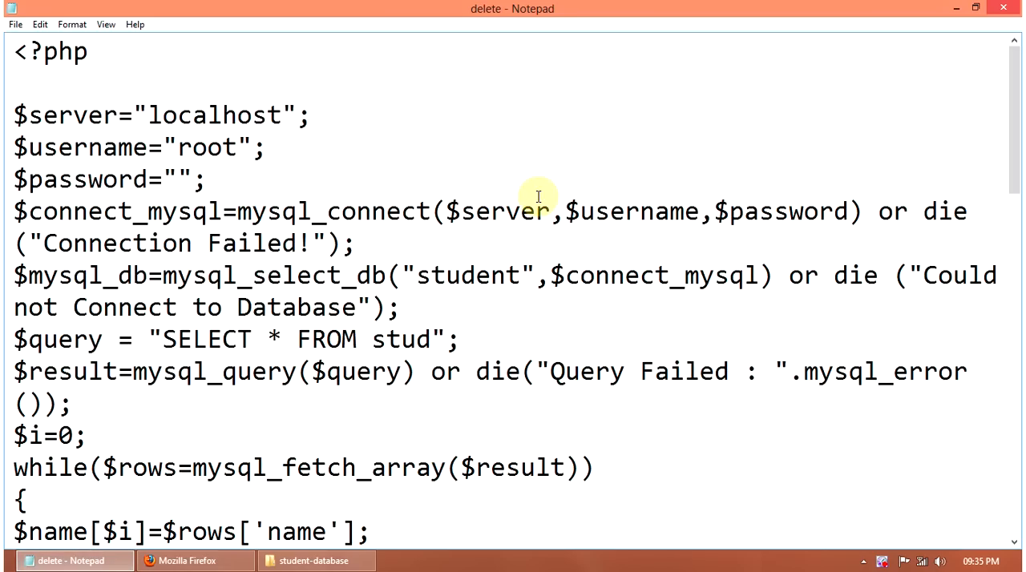
{"action": "mouse_move", "coordinate": [246, 132]}
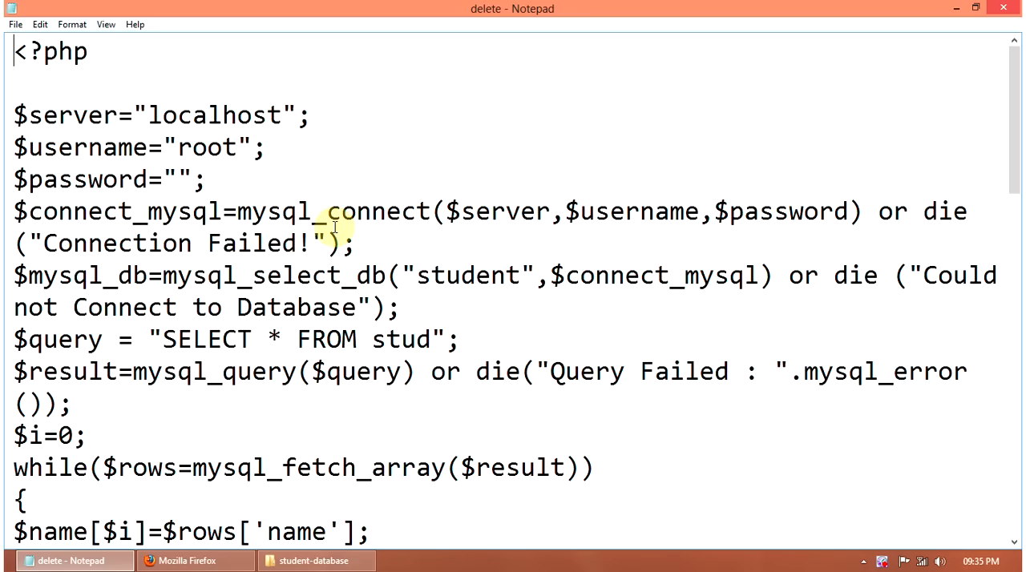
{"action": "mouse_move", "coordinate": [753, 211]}
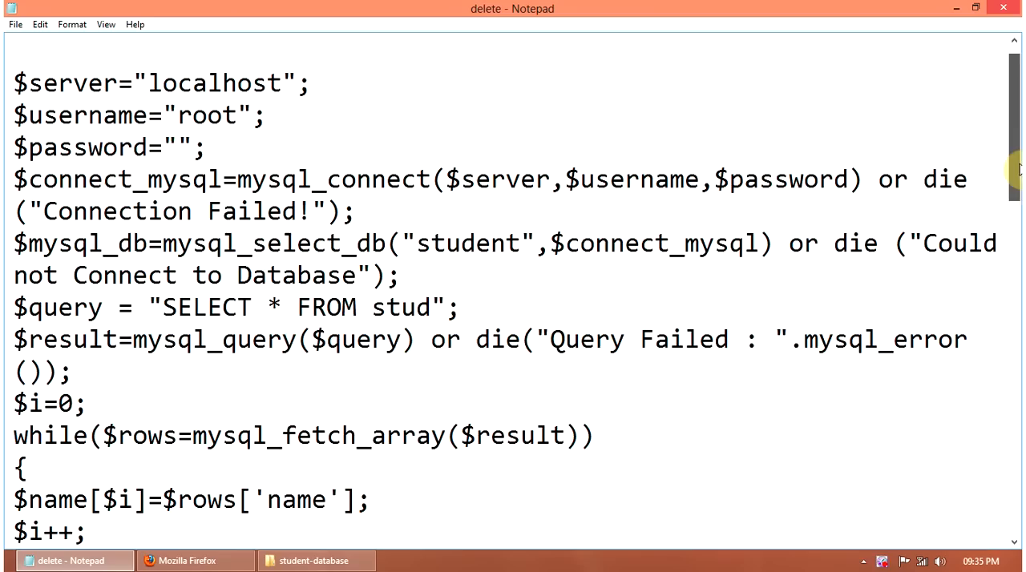
{"action": "scroll", "scroll_direction": "down", "scroll_amount": 3}
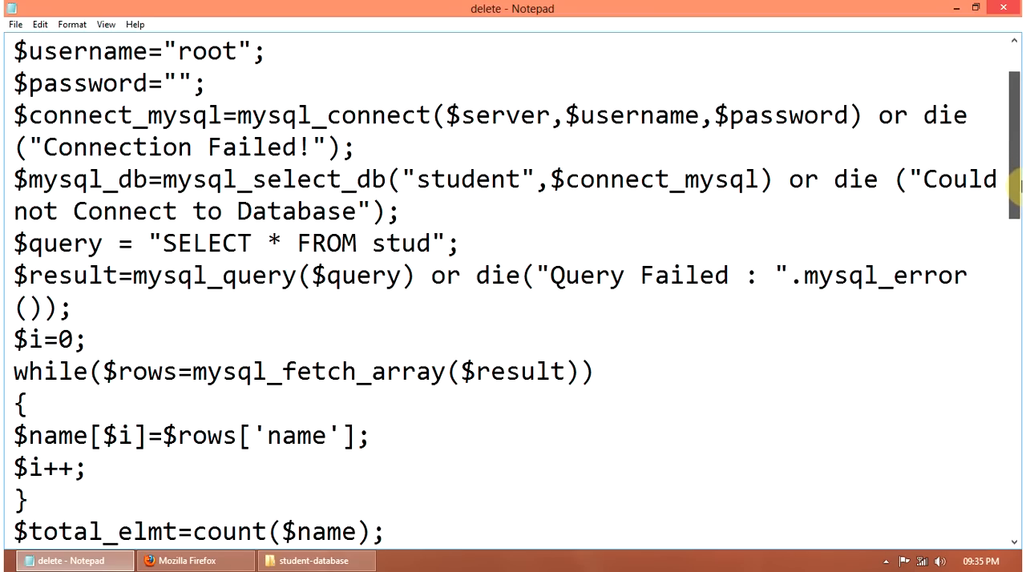
{"action": "scroll", "scroll_direction": "down", "scroll_amount": 3}
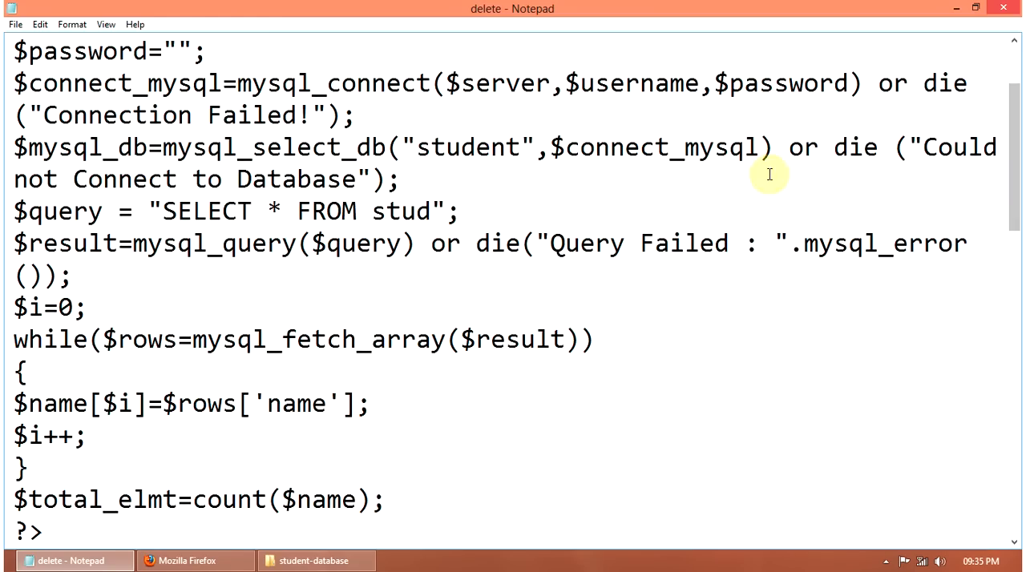
{"action": "mouse_move", "coordinate": [626, 179]}
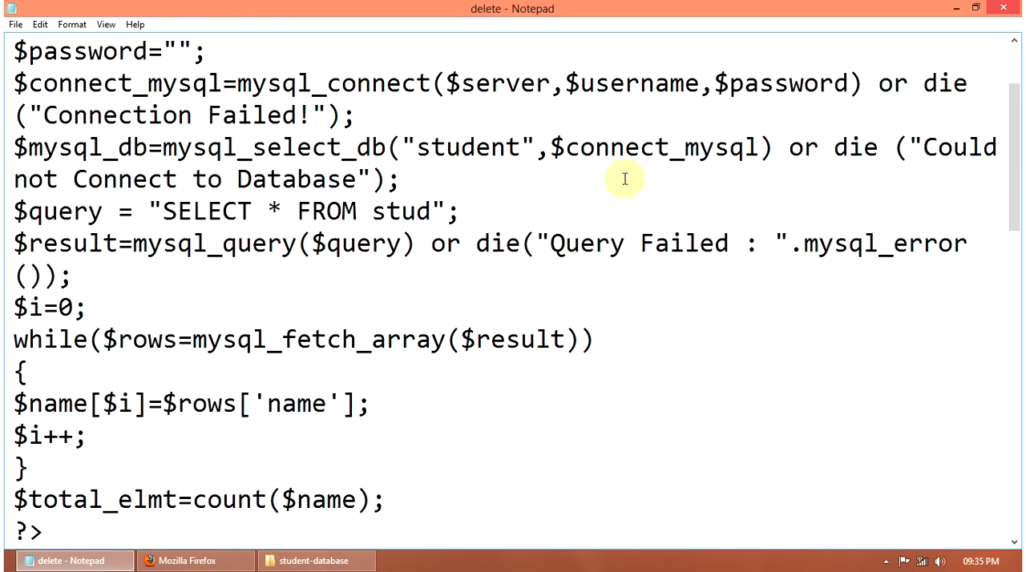
{"action": "mouse_move", "coordinate": [212, 234]}
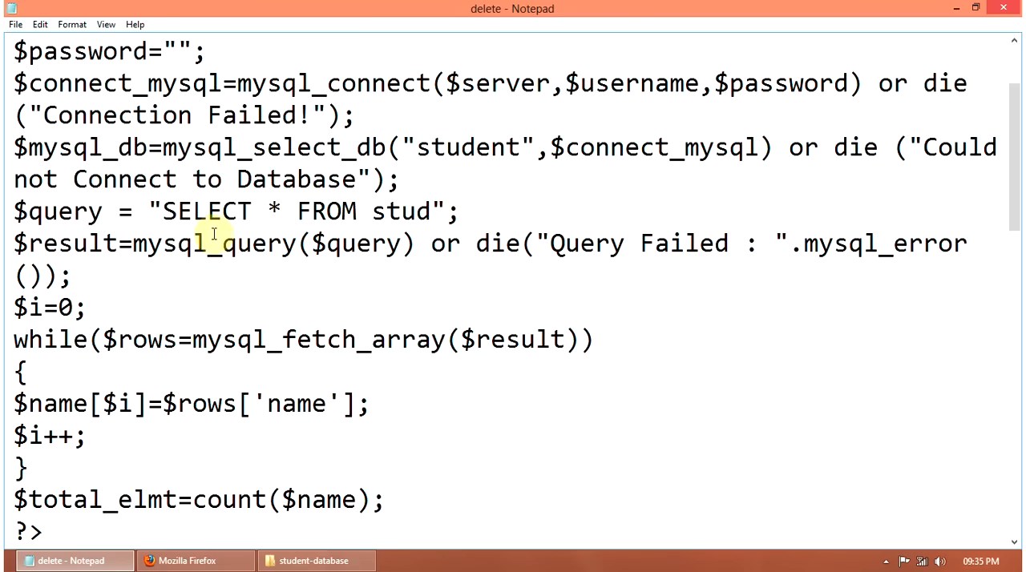
{"action": "mouse_move", "coordinate": [369, 211]}
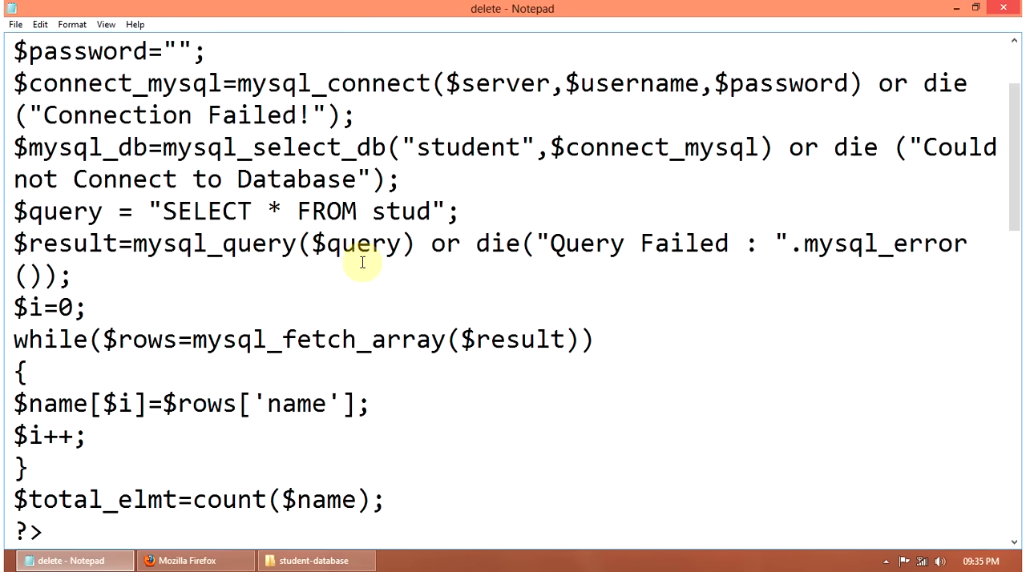
{"action": "mouse_move", "coordinate": [747, 271]}
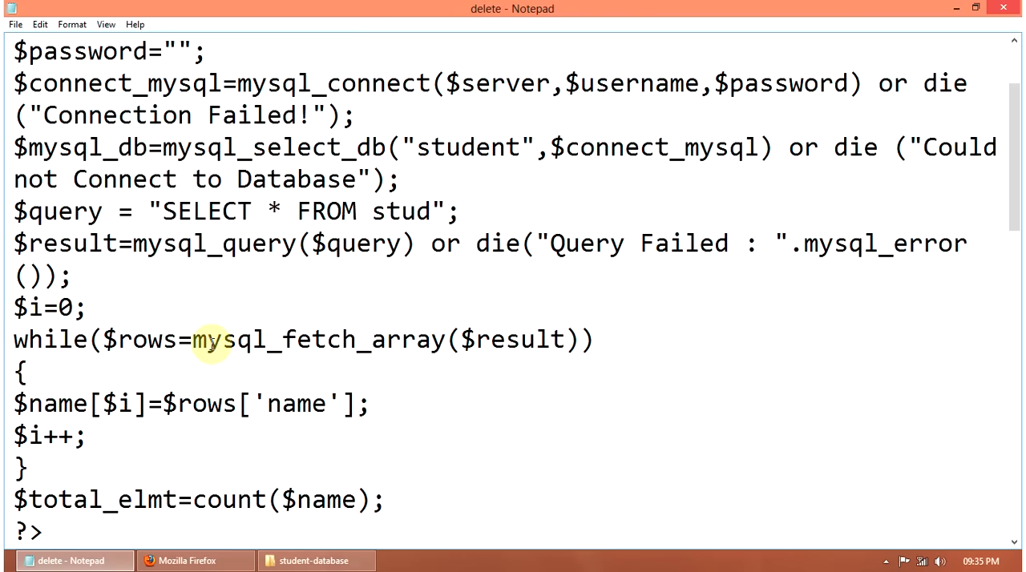
{"action": "mouse_move", "coordinate": [437, 339]}
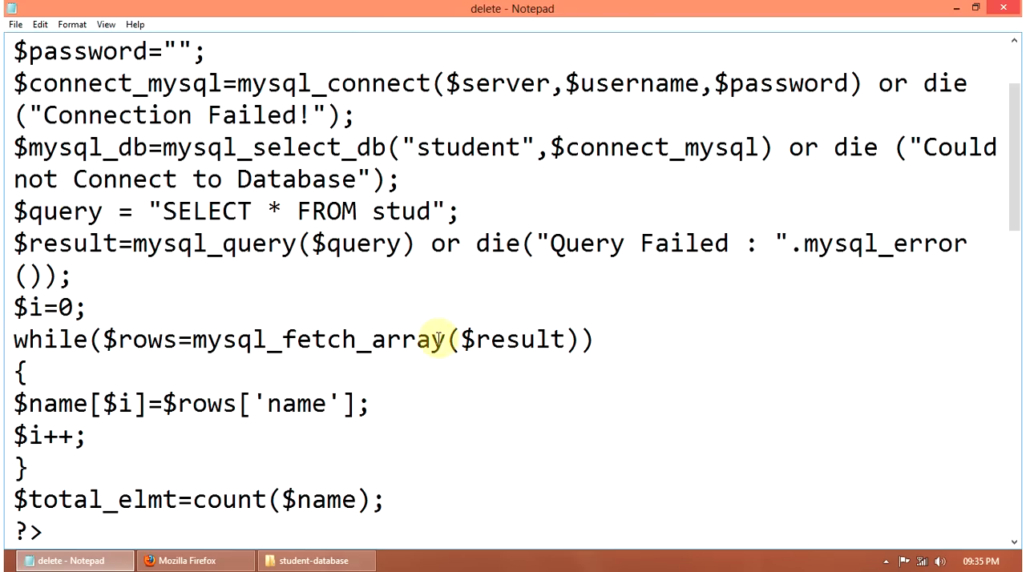
{"action": "mouse_move", "coordinate": [63, 436]}
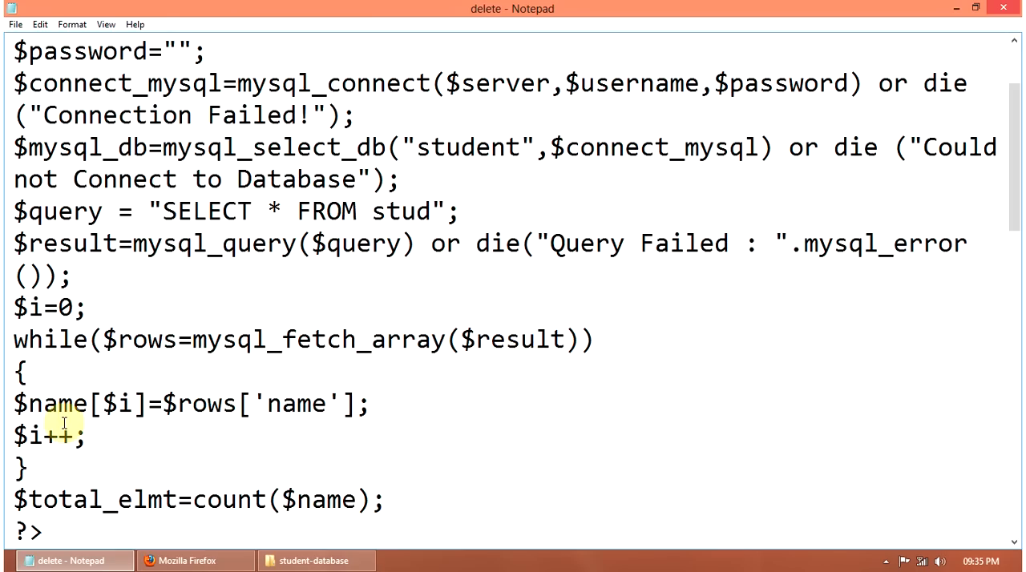
{"action": "mouse_move", "coordinate": [164, 404]}
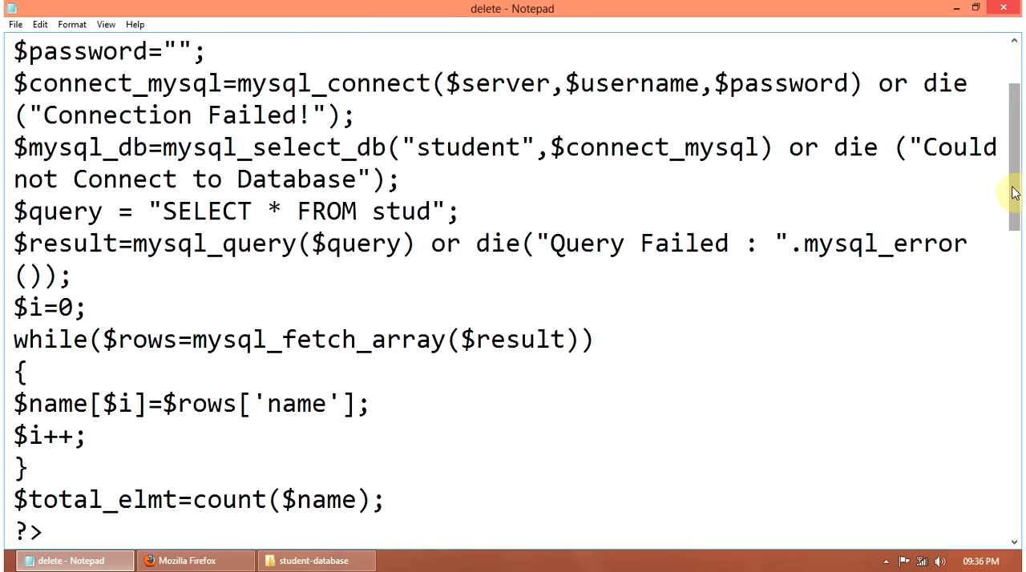
{"action": "scroll", "scroll_direction": "down", "scroll_amount": 3}
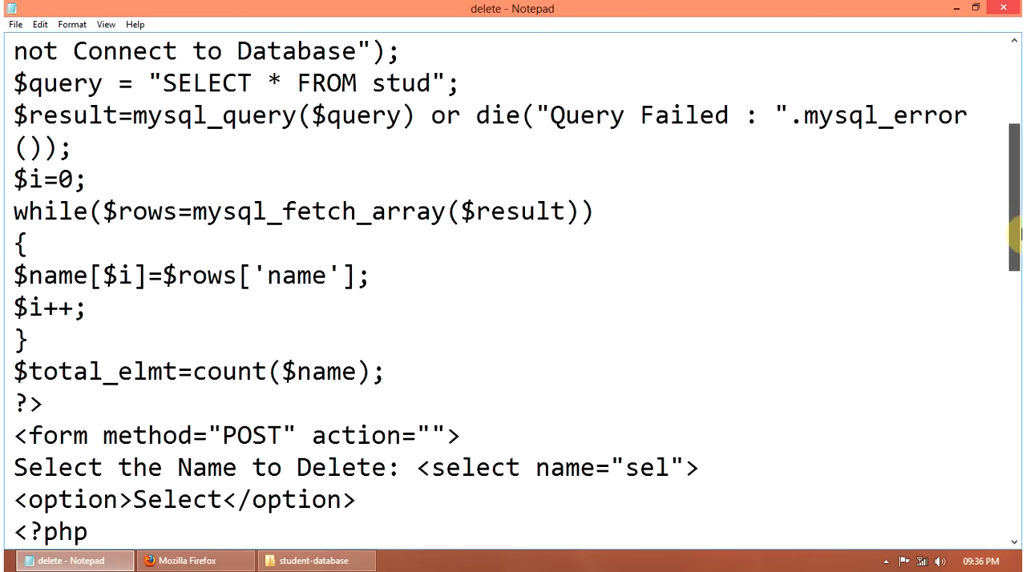
Scroll down to the option loop, submit input and isset($_POST['submit']) block
{"action": "scroll", "scroll_direction": "down", "scroll_amount": 3}
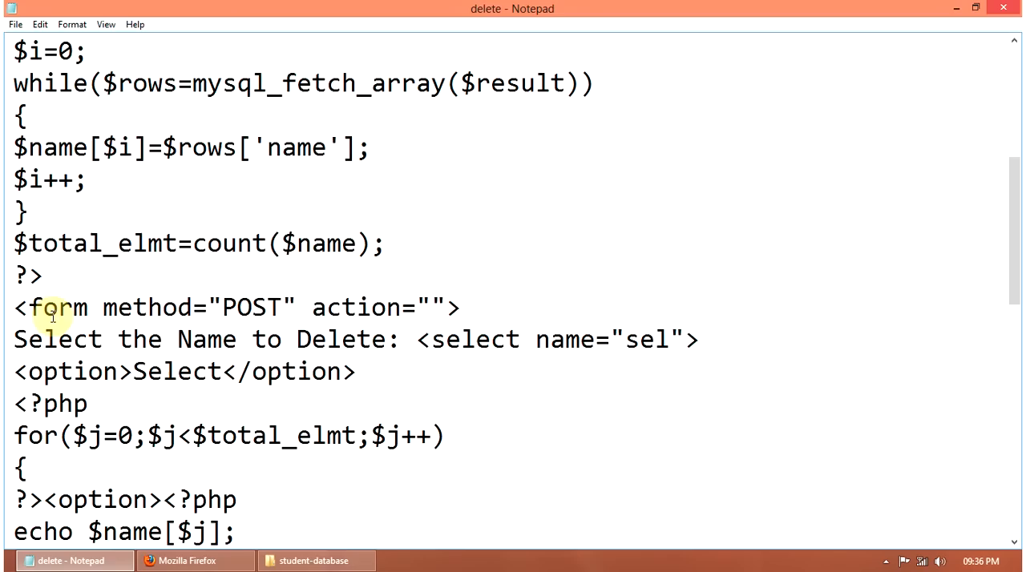
{"action": "mouse_move", "coordinate": [385, 308]}
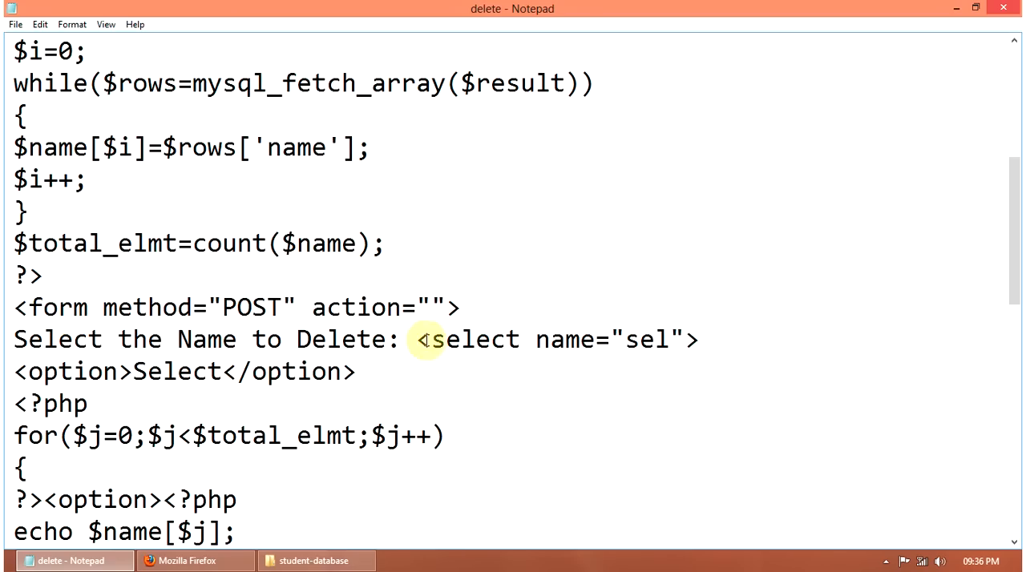
{"action": "mouse_move", "coordinate": [645, 340]}
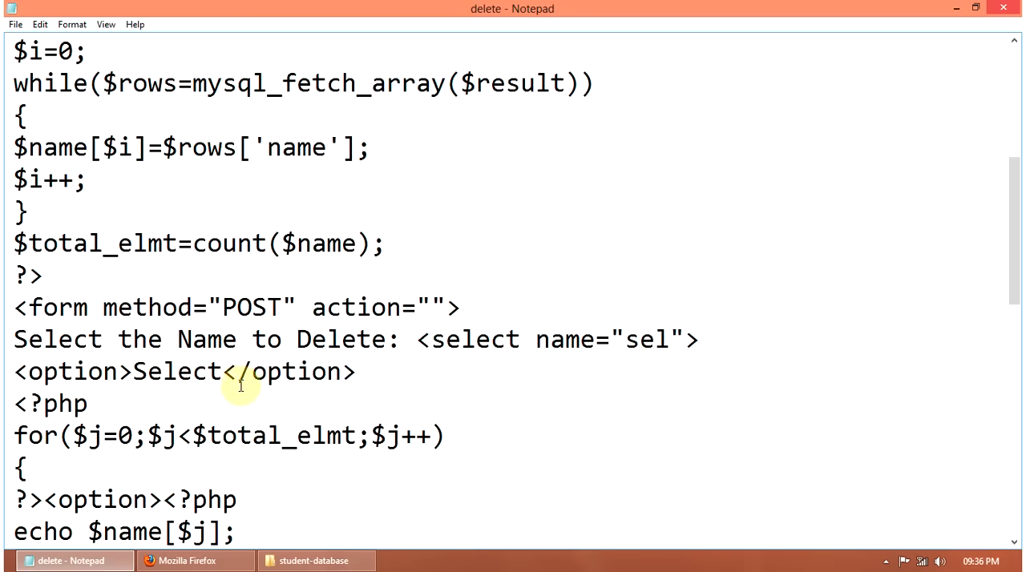
{"action": "mouse_move", "coordinate": [80, 433]}
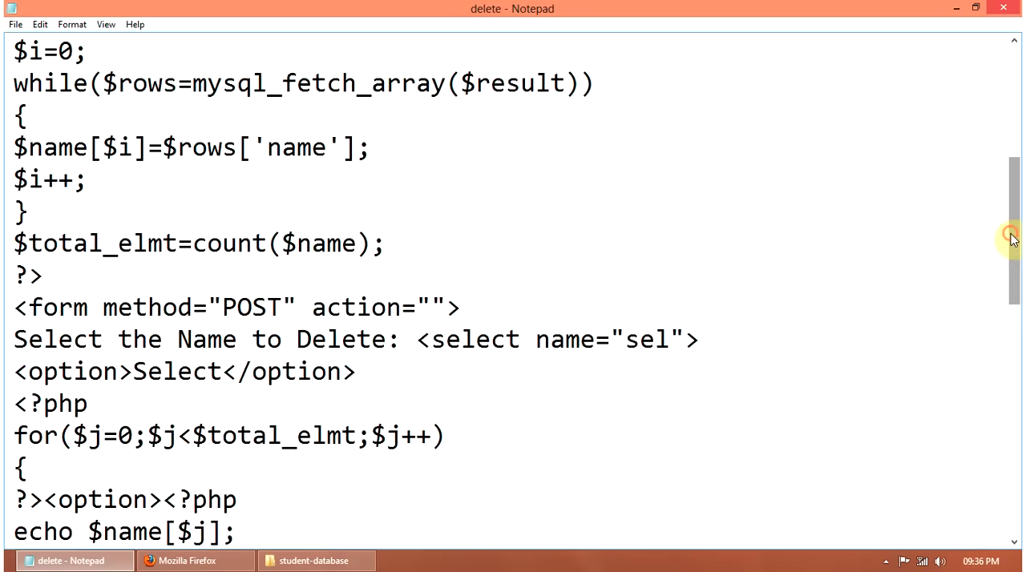
{"action": "scroll", "scroll_direction": "down", "scroll_amount": 3}
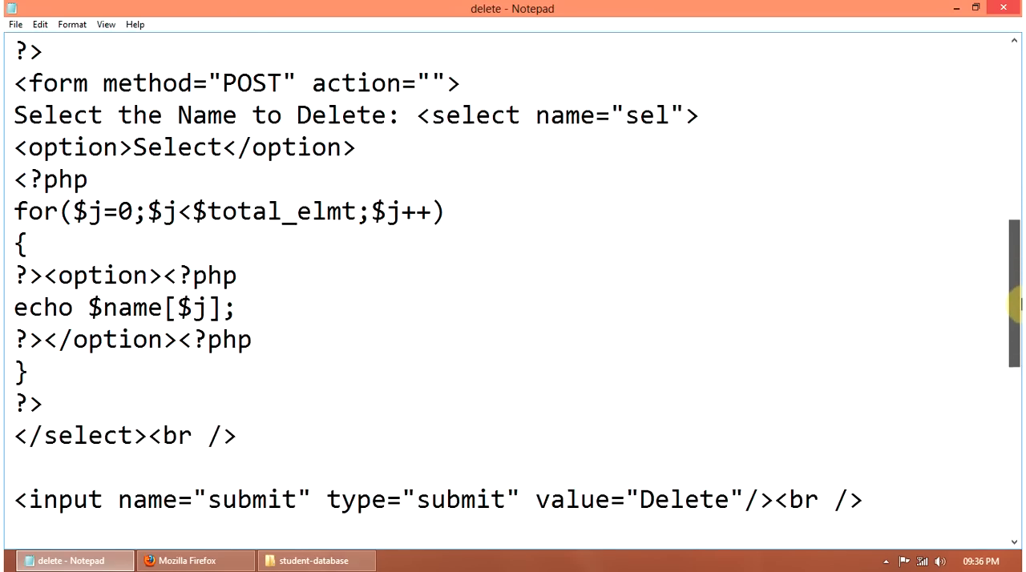
{"action": "scroll", "scroll_direction": "down", "scroll_amount": 3}
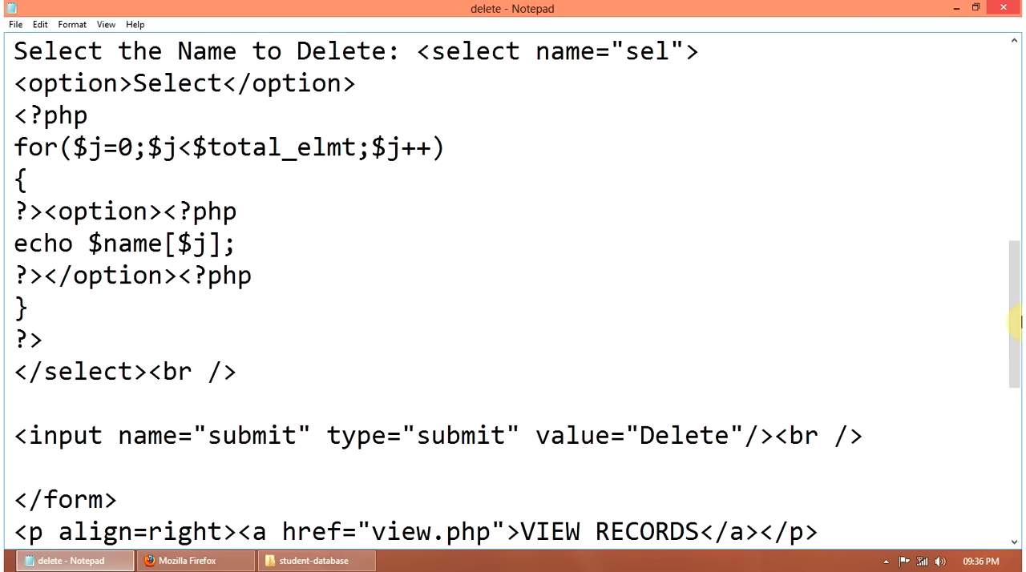
{"action": "mouse_move", "coordinate": [250, 152]}
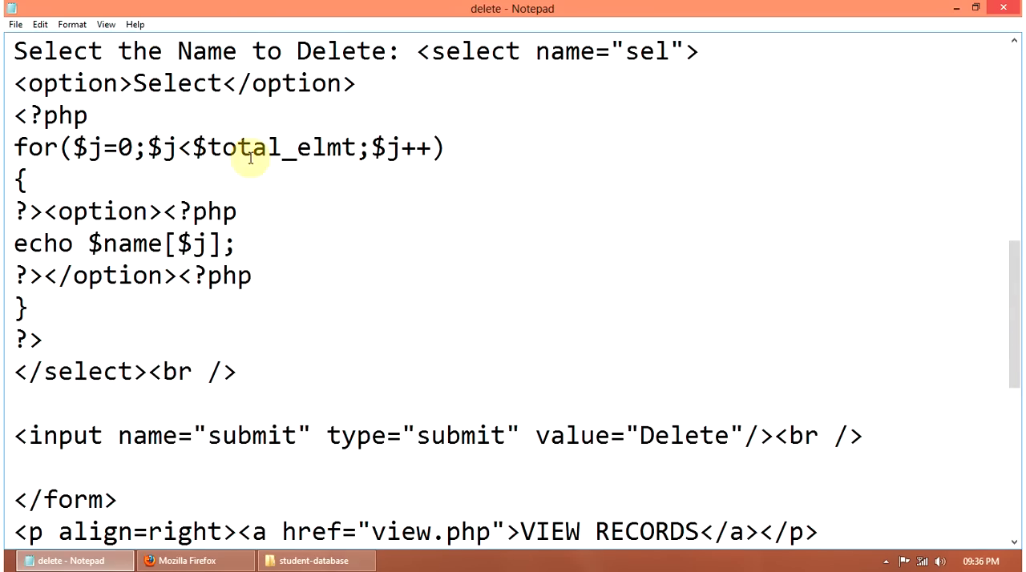
{"action": "mouse_move", "coordinate": [392, 148]}
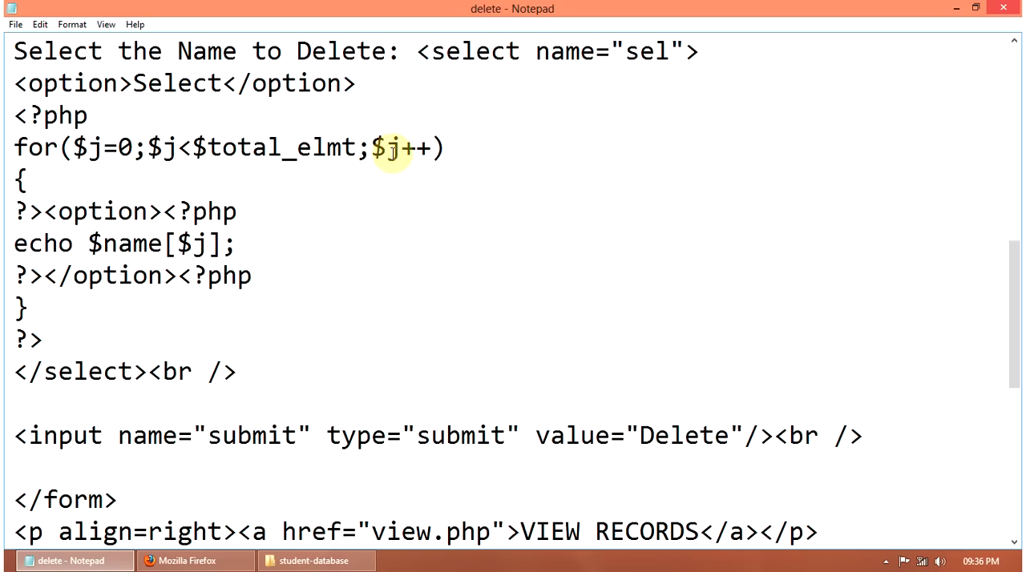
{"action": "mouse_move", "coordinate": [144, 224]}
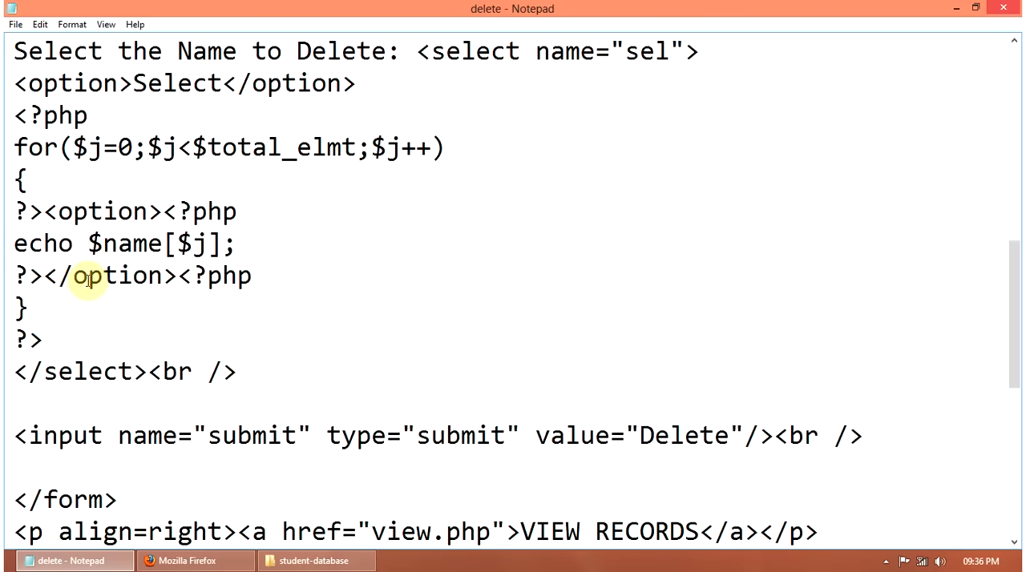
{"action": "mouse_move", "coordinate": [164, 370]}
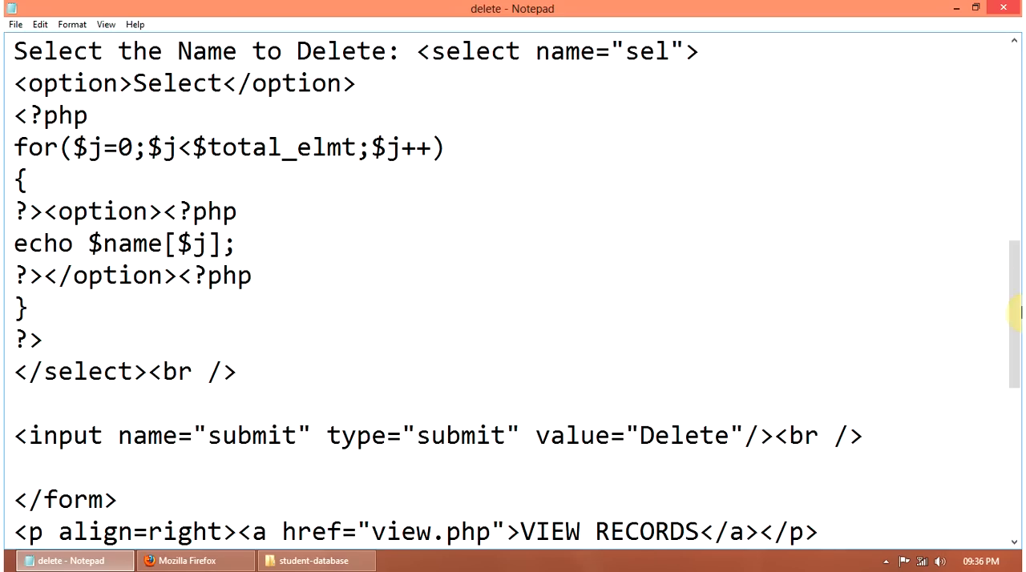
{"action": "scroll", "scroll_direction": "down", "scroll_amount": 3}
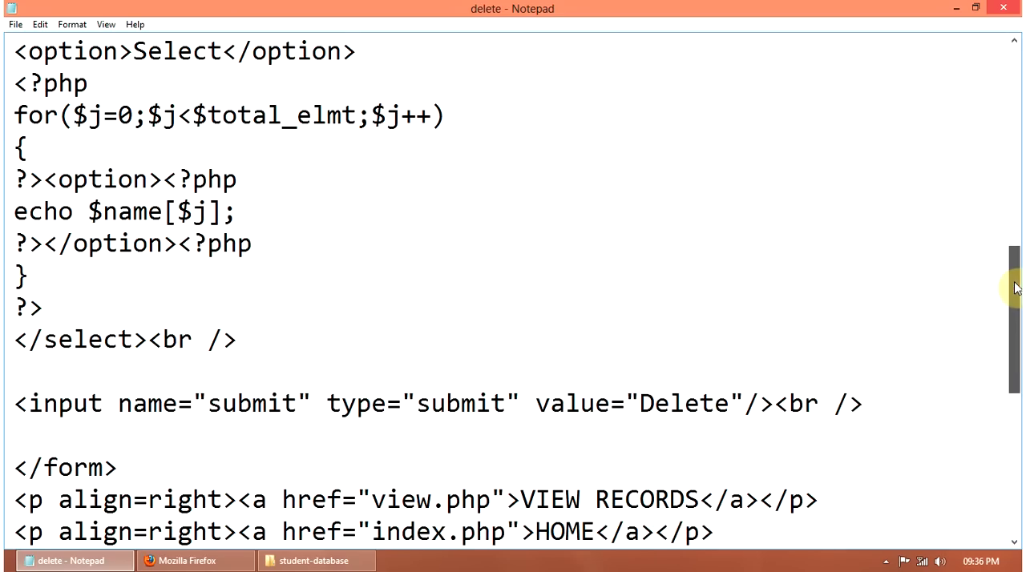
{"action": "scroll", "scroll_direction": "down", "scroll_amount": 3}
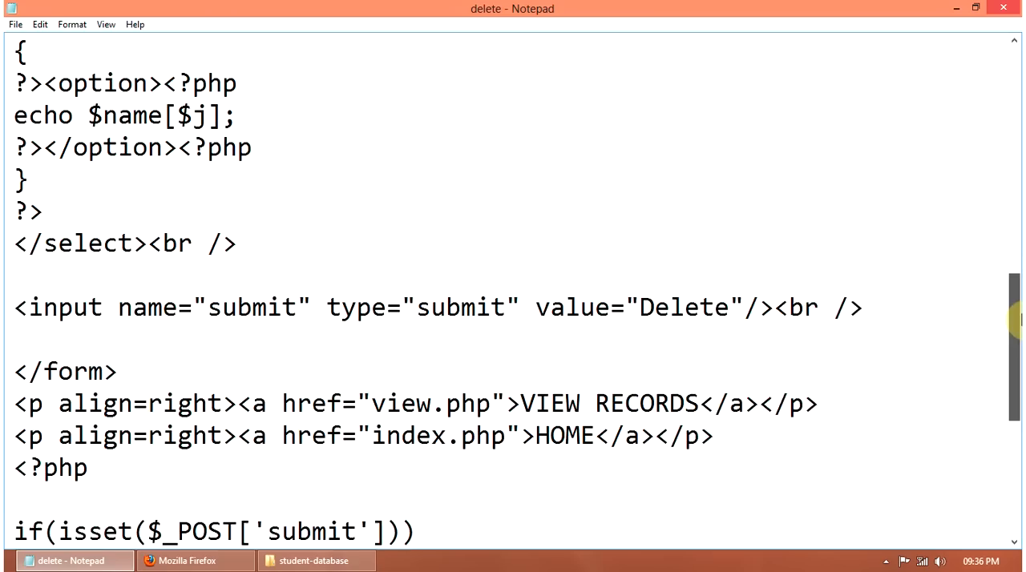
{"action": "scroll", "scroll_direction": "down", "scroll_amount": 3}
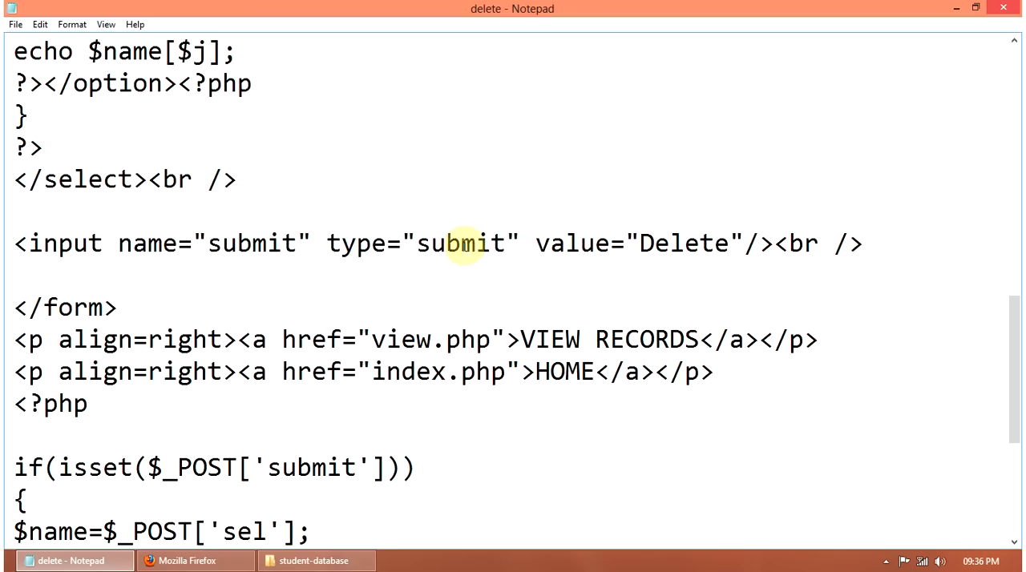
{"action": "mouse_move", "coordinate": [413, 289]}
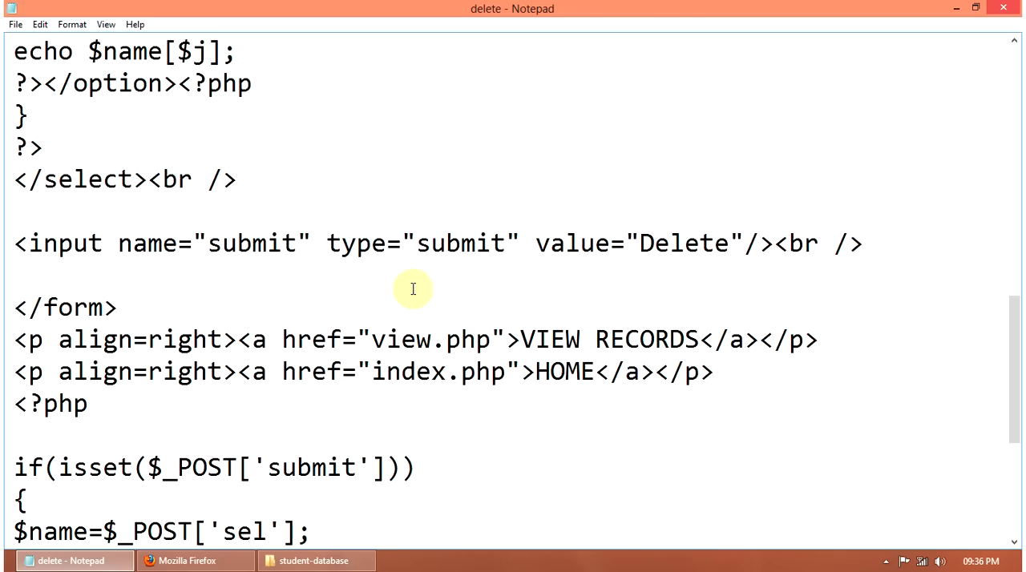
{"action": "mouse_move", "coordinate": [946, 364]}
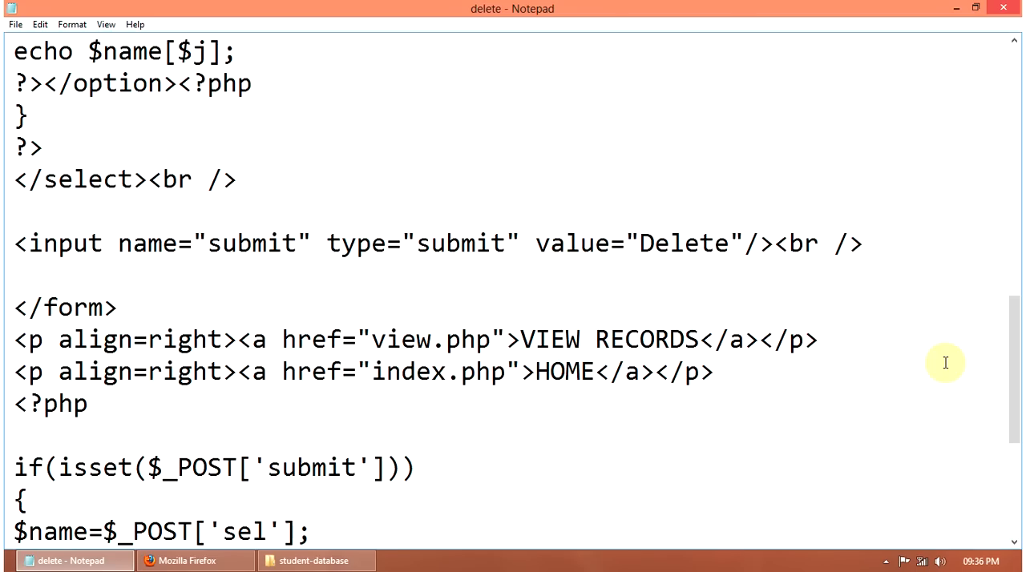
Scroll to the DELETE FROM stud query, mysql_query call and 'Successfully Deleted!' echo
{"action": "scroll", "scroll_direction": "down", "scroll_amount": 3}
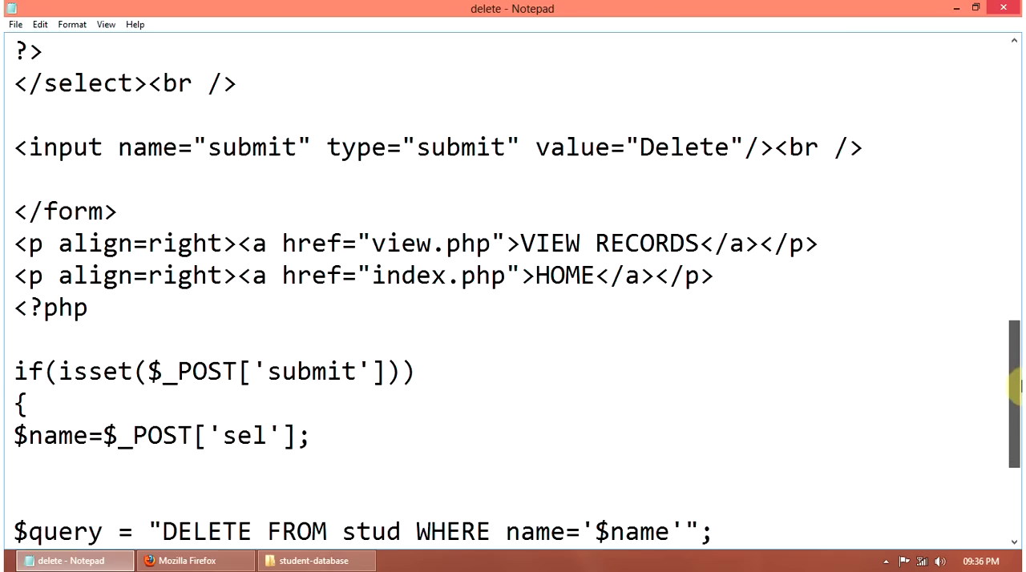
{"action": "scroll", "scroll_direction": "down", "scroll_amount": 3}
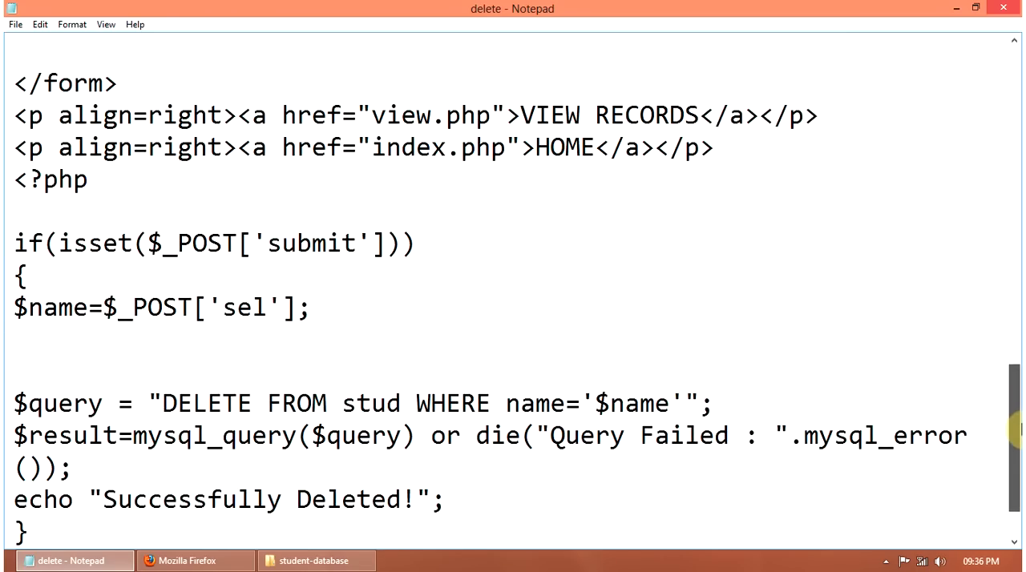
{"action": "mouse_move", "coordinate": [222, 252]}
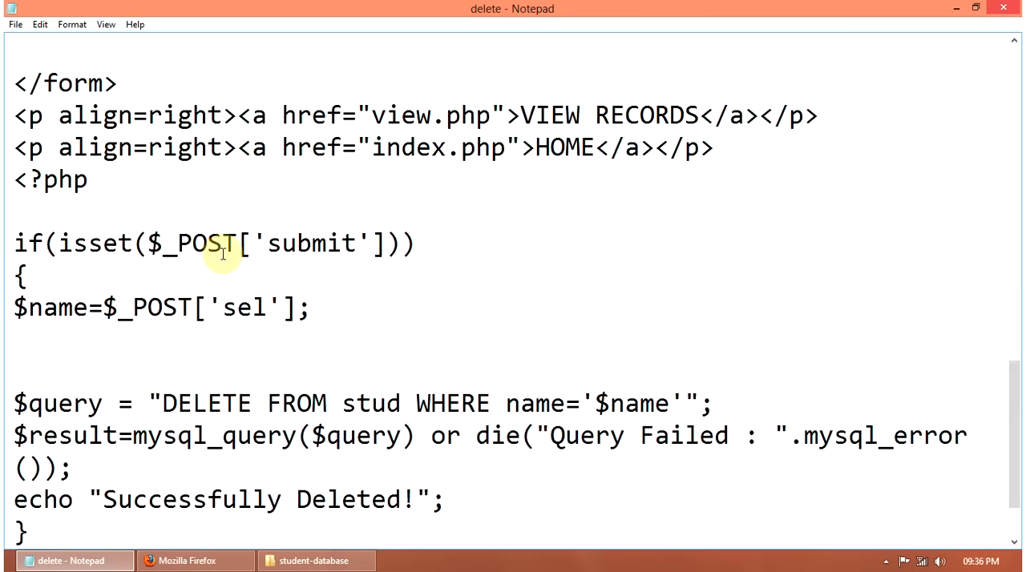
{"action": "mouse_move", "coordinate": [248, 337]}
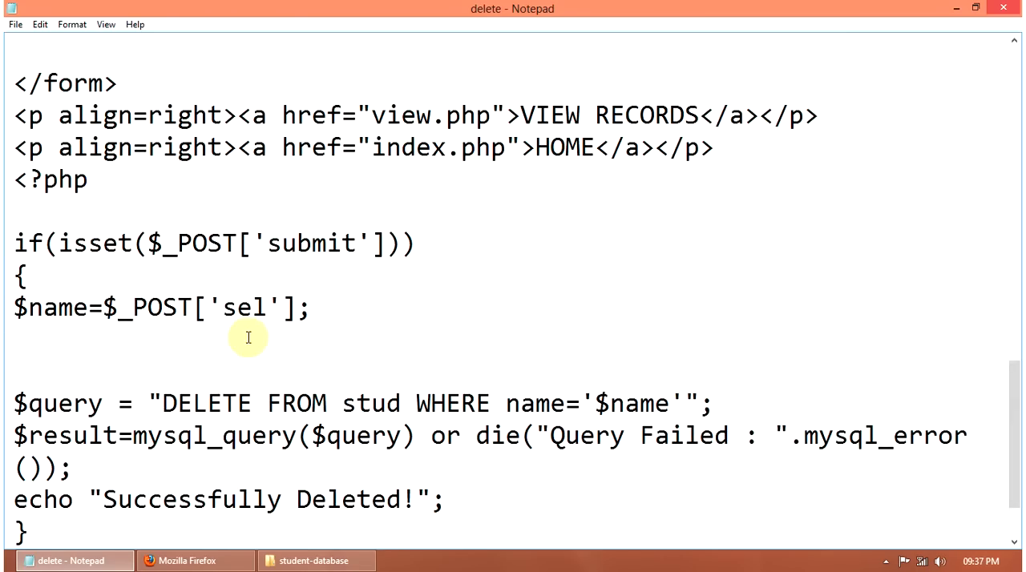
{"action": "mouse_move", "coordinate": [235, 466]}
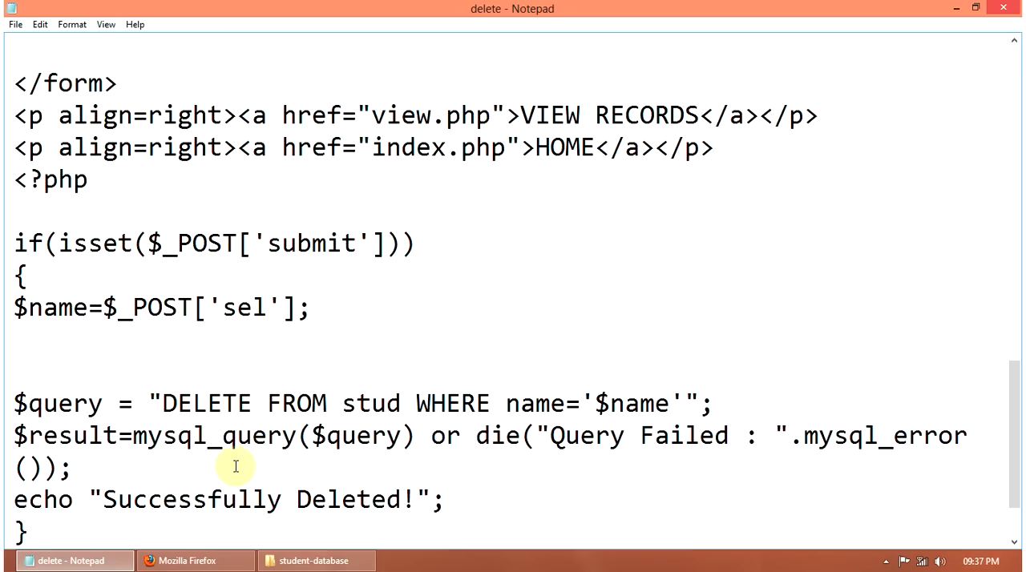
{"action": "mouse_move", "coordinate": [153, 412]}
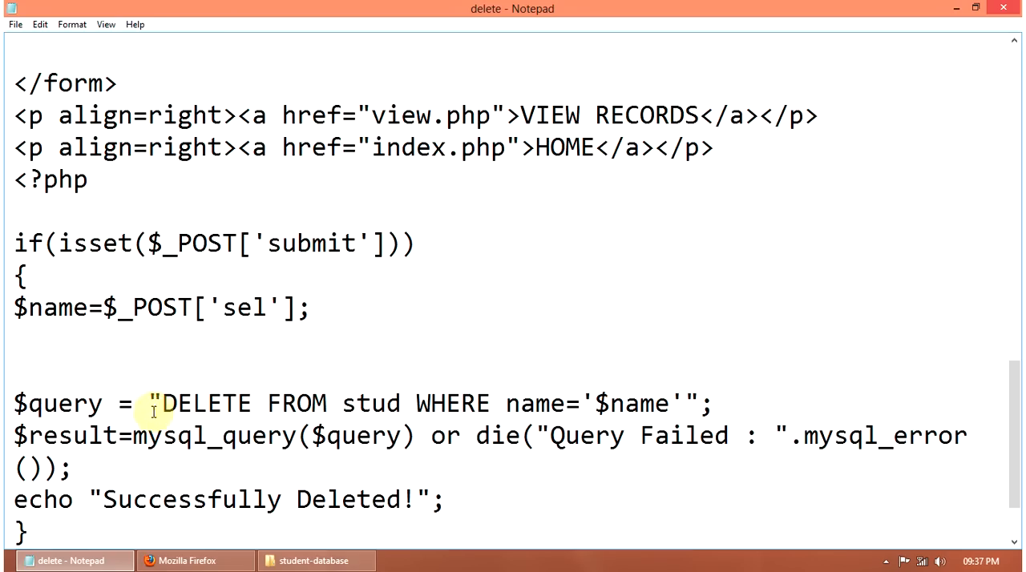
{"action": "mouse_move", "coordinate": [605, 403]}
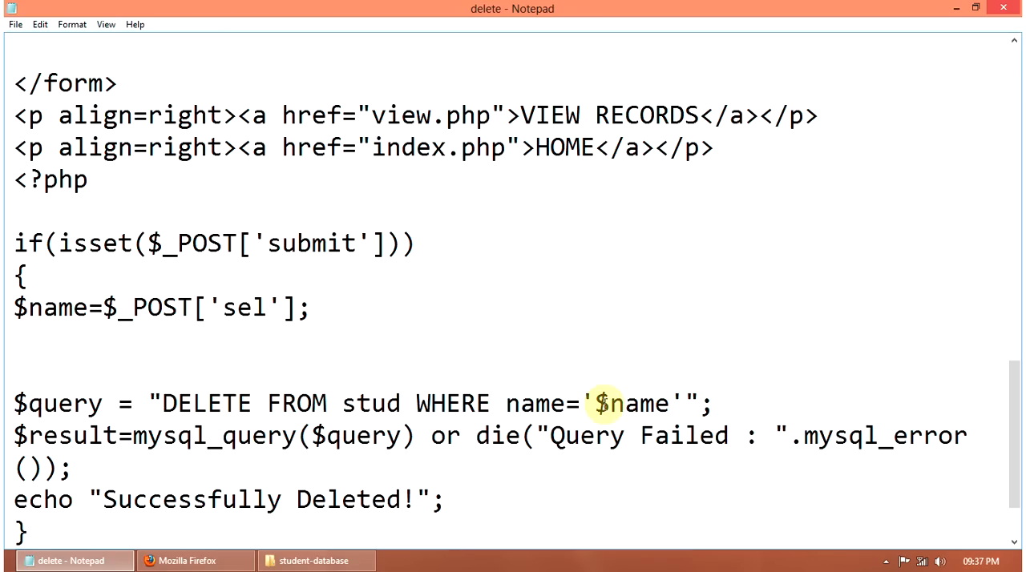
{"action": "mouse_move", "coordinate": [75, 435]}
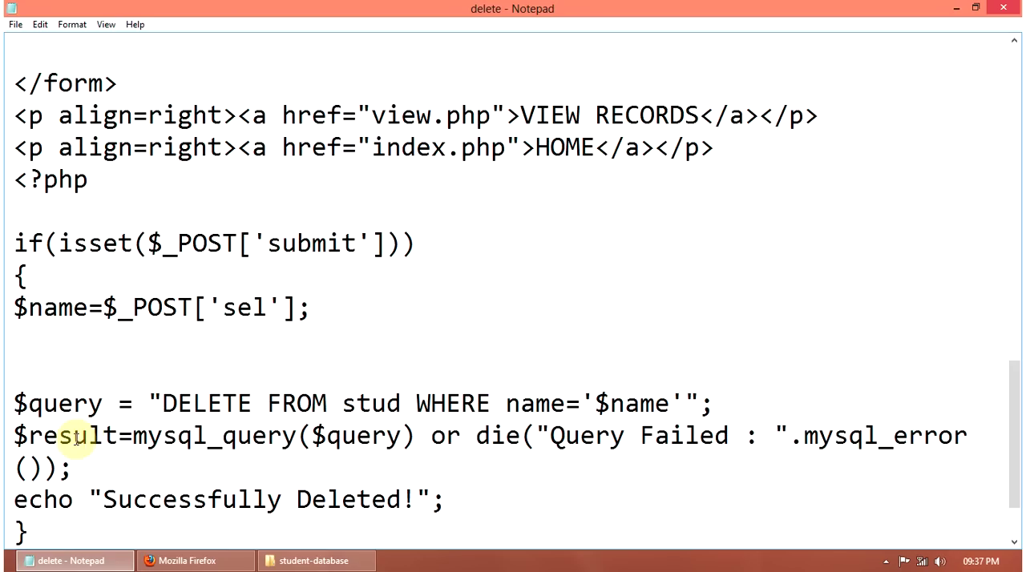
{"action": "mouse_move", "coordinate": [343, 459]}
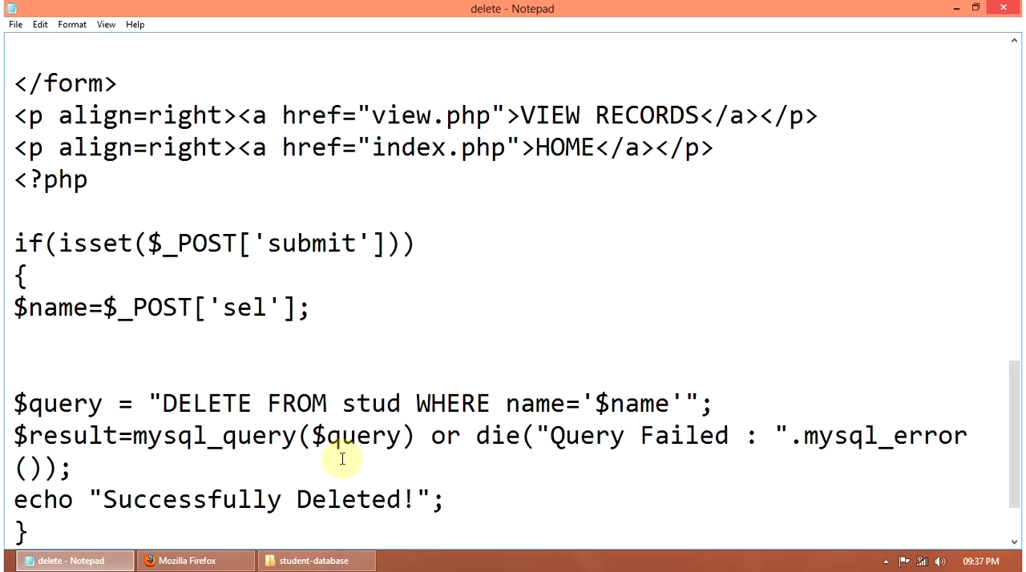
{"action": "mouse_move", "coordinate": [786, 458]}
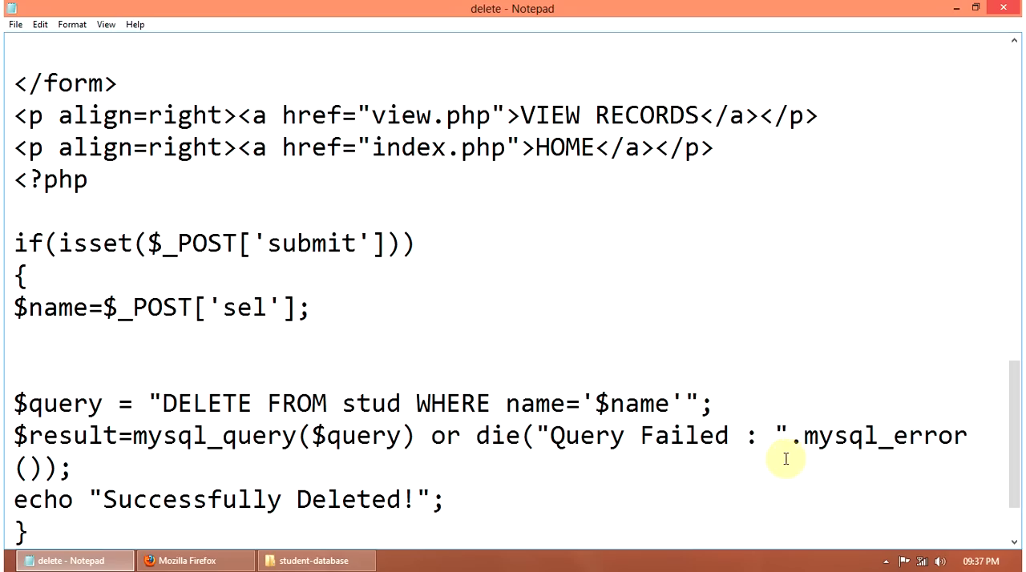
{"action": "mouse_move", "coordinate": [821, 436]}
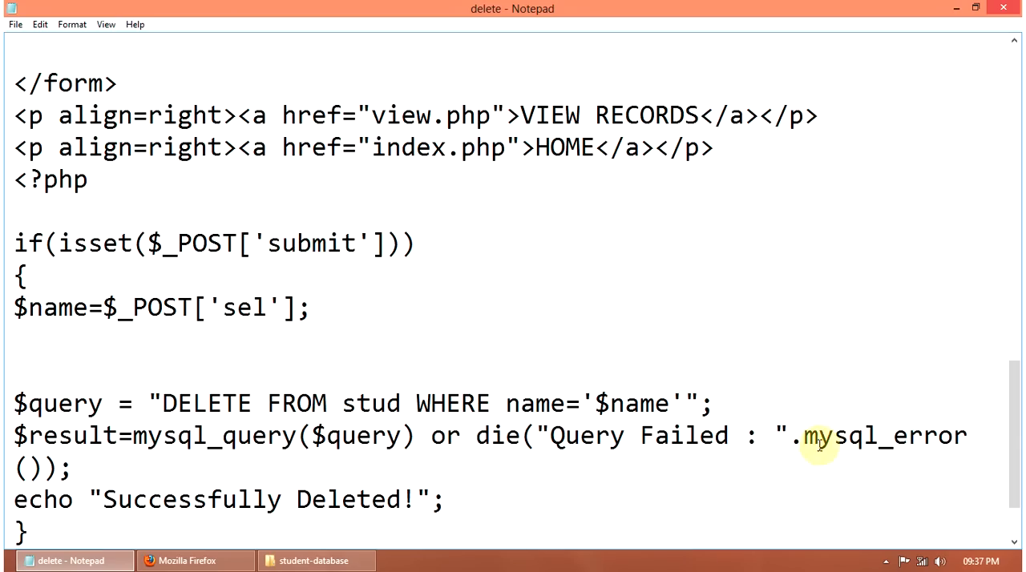
{"action": "scroll", "scroll_direction": "up", "scroll_amount": 3}
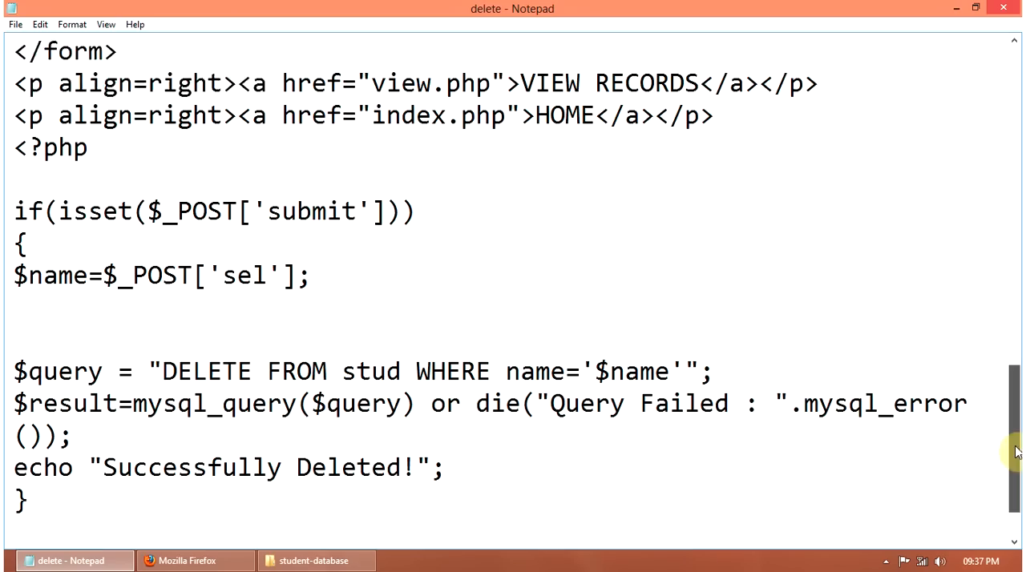
Scroll delete.php to its end and back up, then return to Firefox's delete page
{"action": "scroll", "scroll_direction": "down", "scroll_amount": 3}
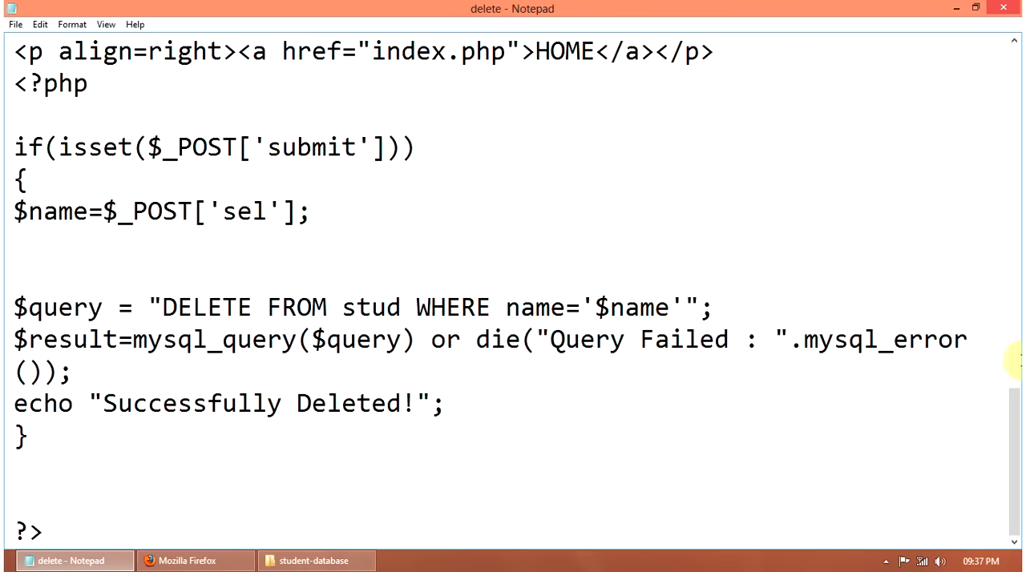
{"action": "scroll", "scroll_direction": "up", "scroll_amount": 3}
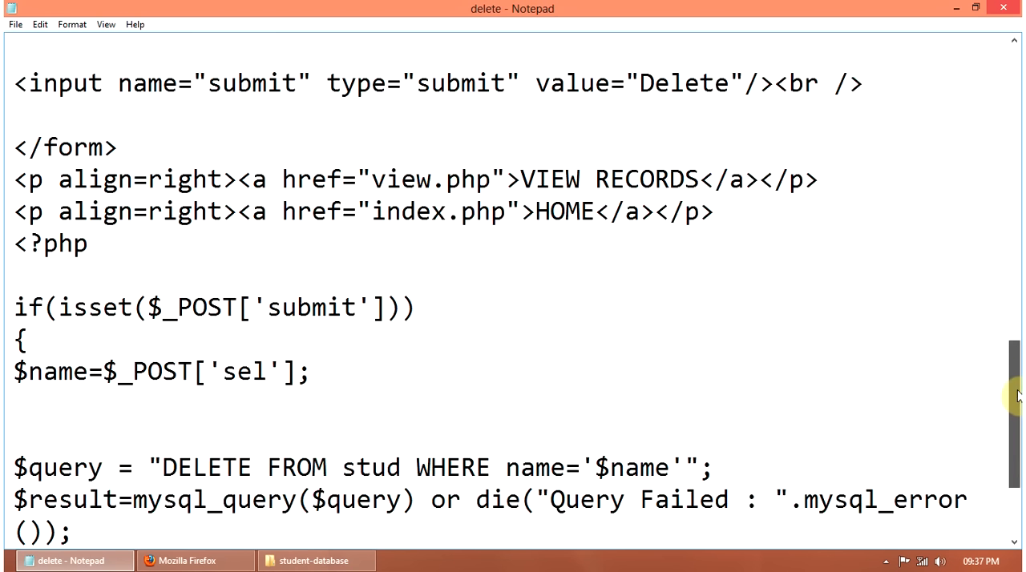
{"action": "scroll", "scroll_direction": "up", "scroll_amount": 3}
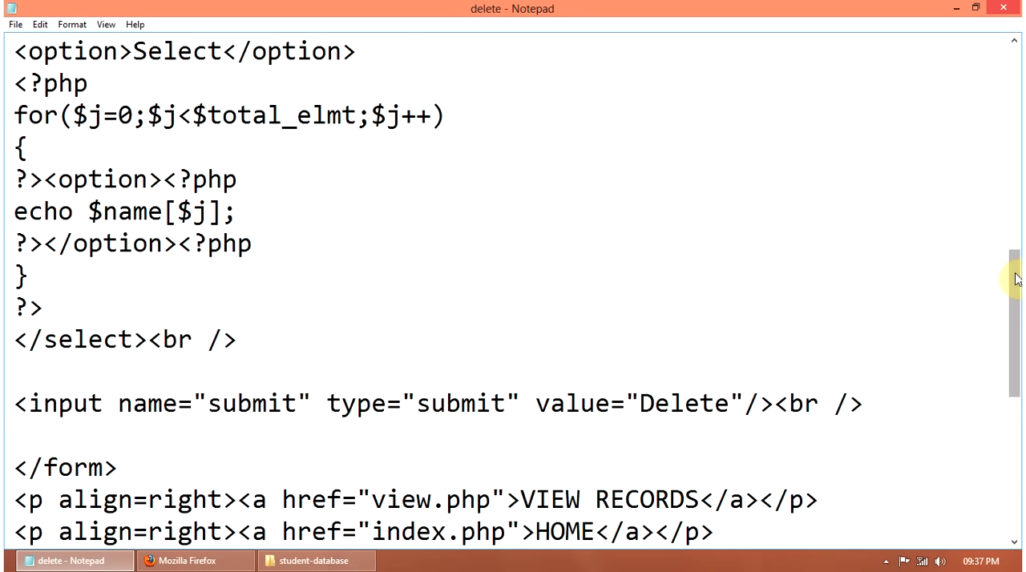
{"action": "scroll", "scroll_direction": "up", "scroll_amount": 3}
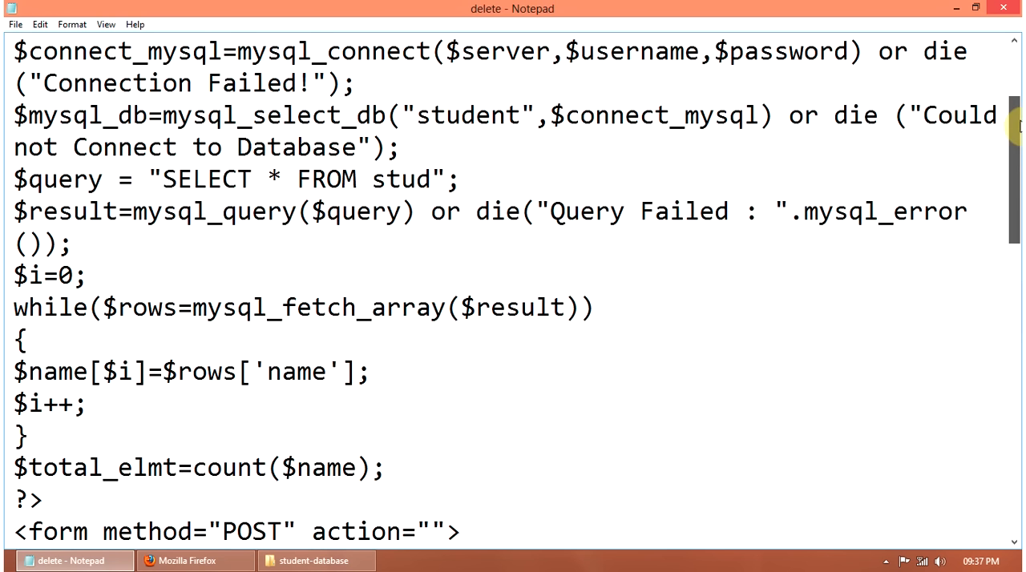
{"action": "scroll", "scroll_direction": "up", "scroll_amount": 3}
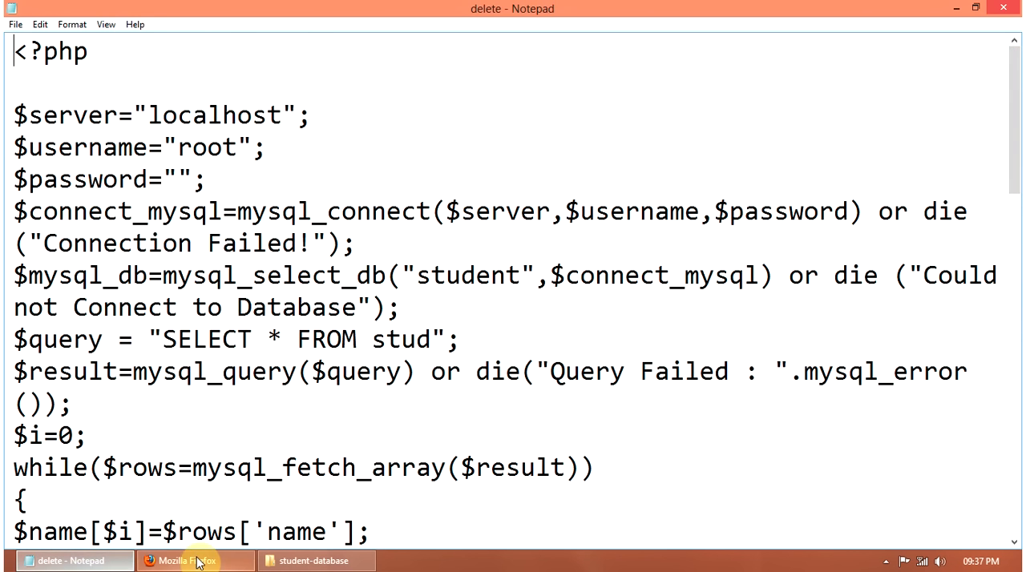
{"action": "left_click", "coordinate": [195, 561]}
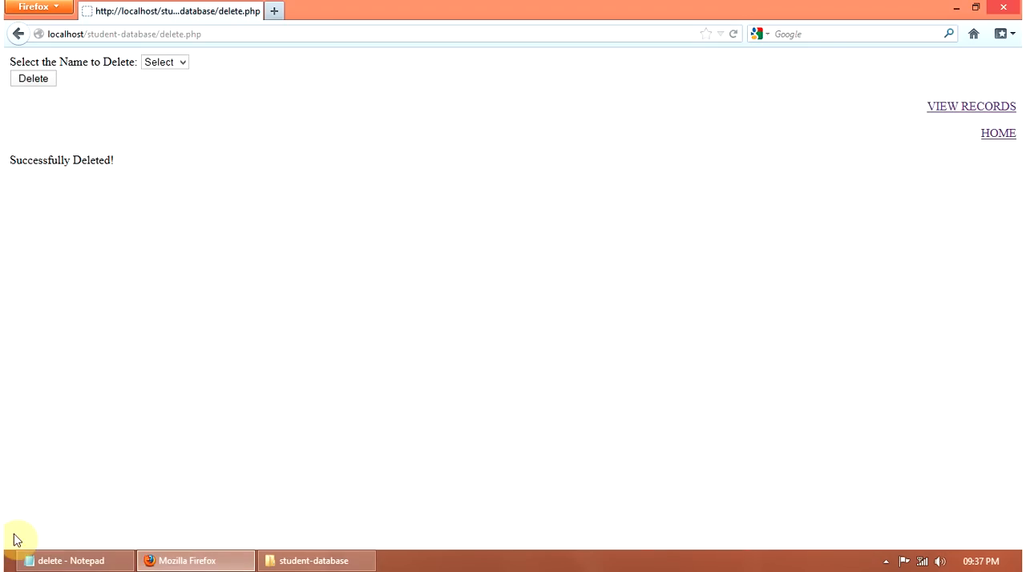